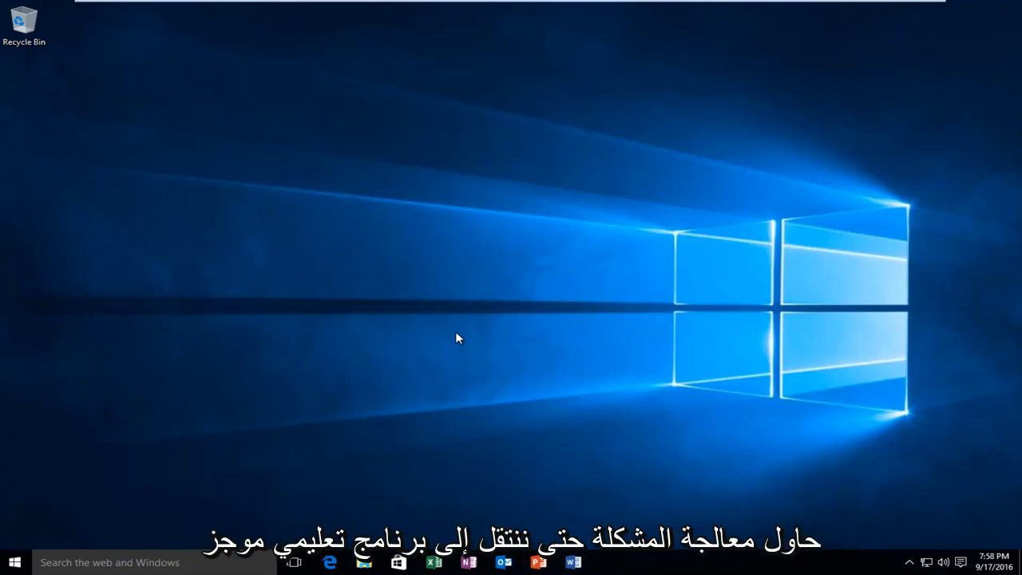
pyautogui.moveTo(393, 340)
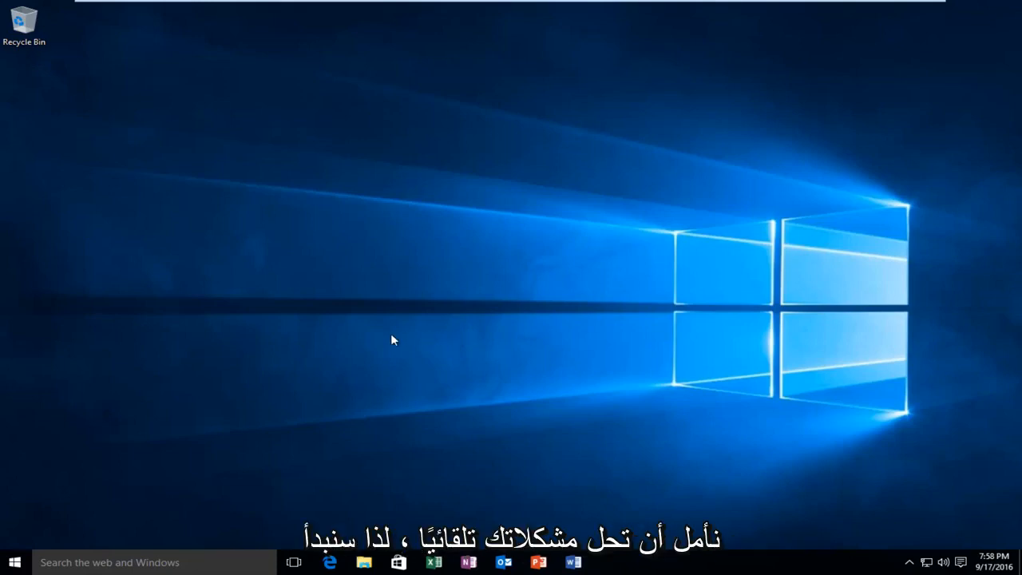
pyautogui.moveTo(274, 369)
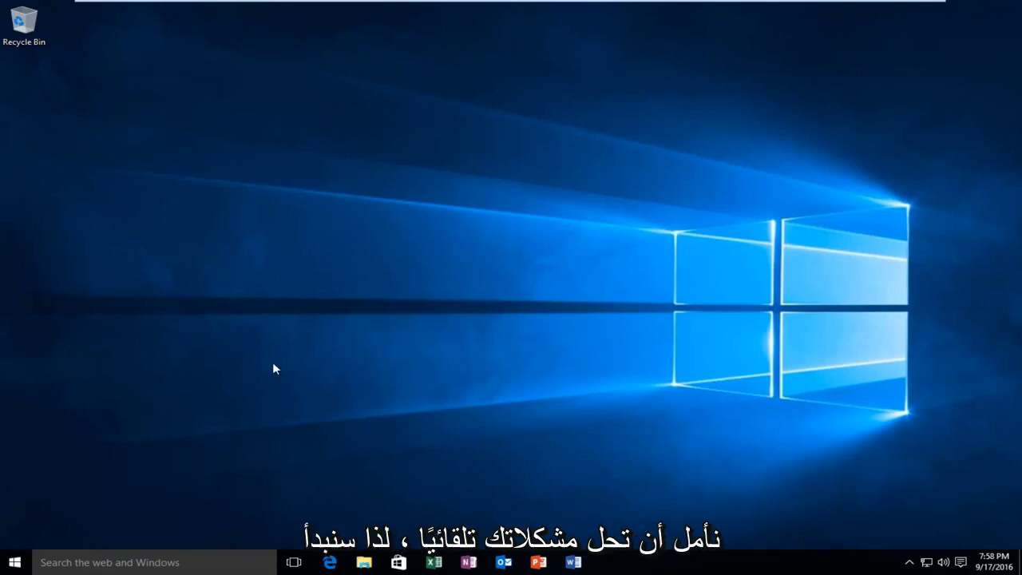
# Search the Start menu for 'control panel' so the desktop app appears as best match
pyautogui.click(10, 559)
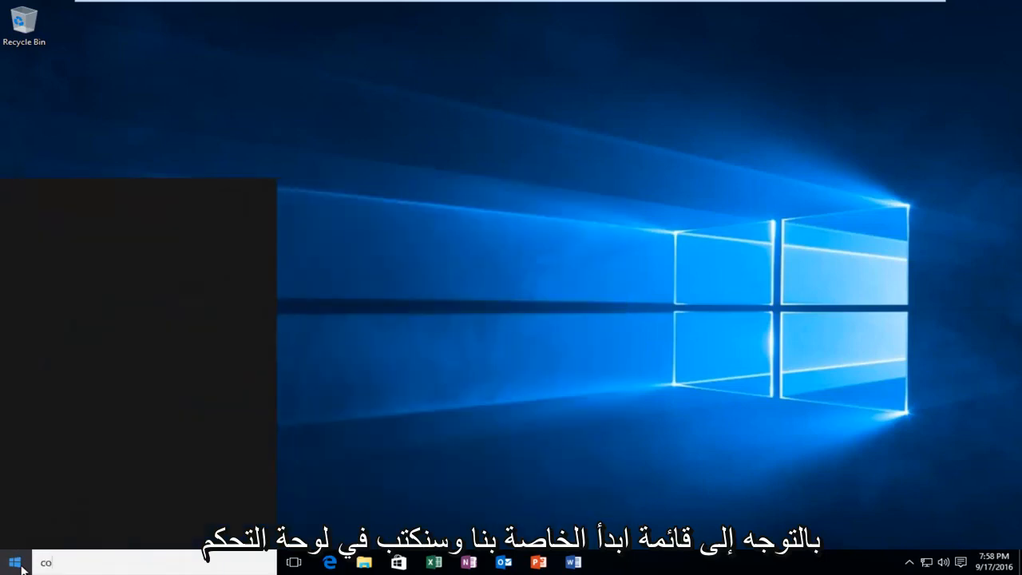
pyautogui.write('control panel')
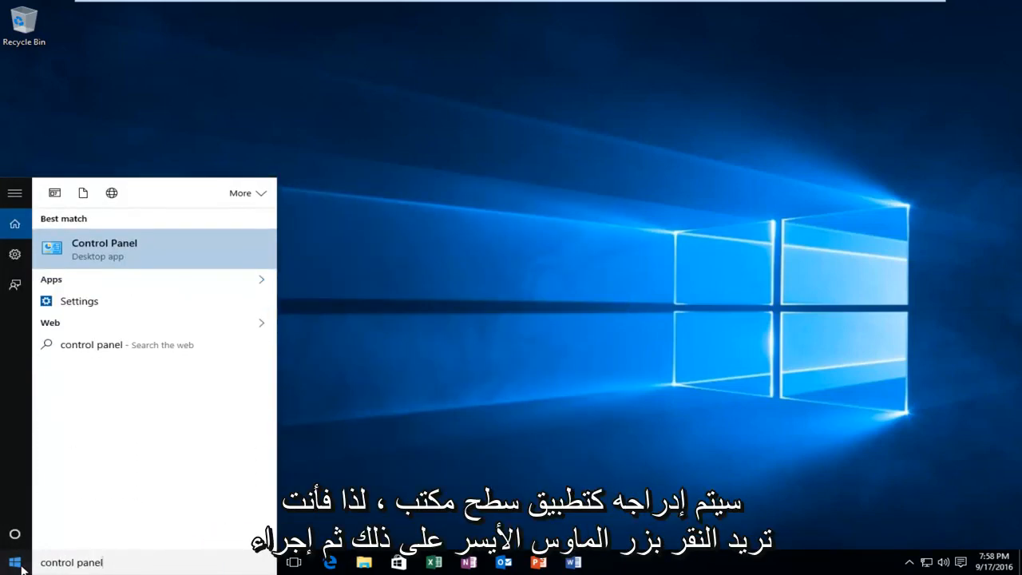
pyautogui.moveTo(116, 264)
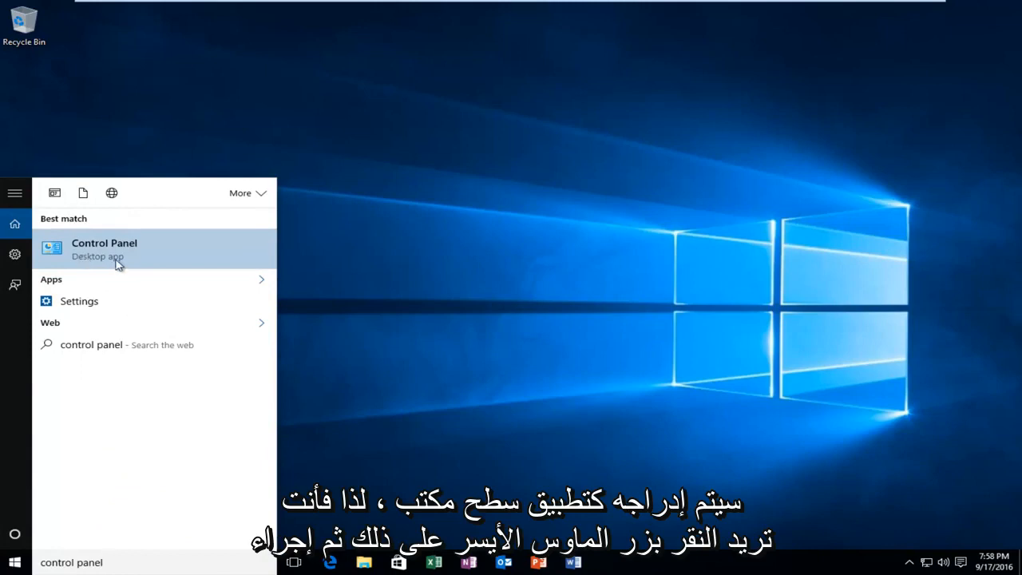
pyautogui.moveTo(98, 257)
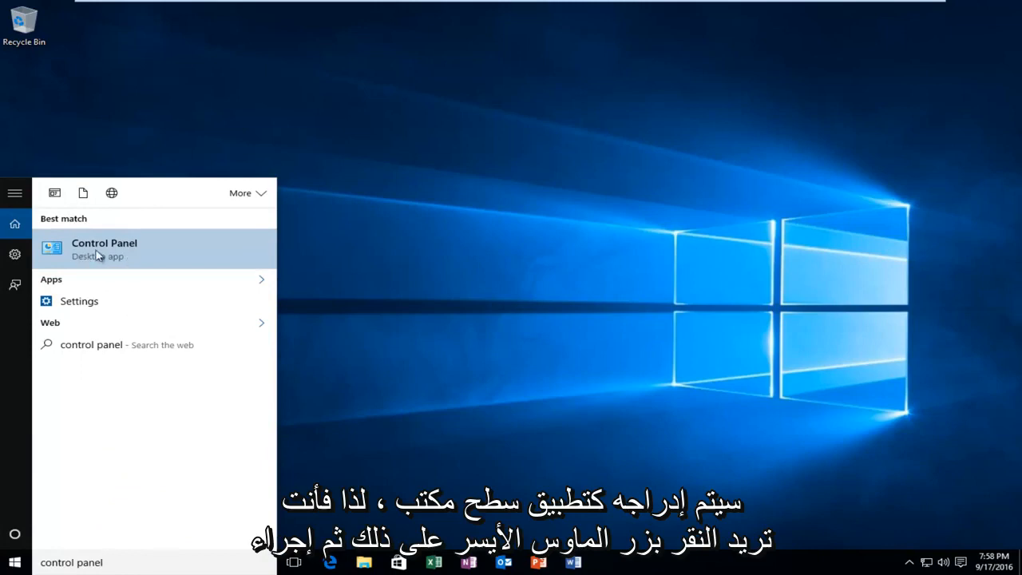
# Launch Control Panel and go to its Troubleshooting page from All Control Panel Items
pyautogui.click(104, 249)
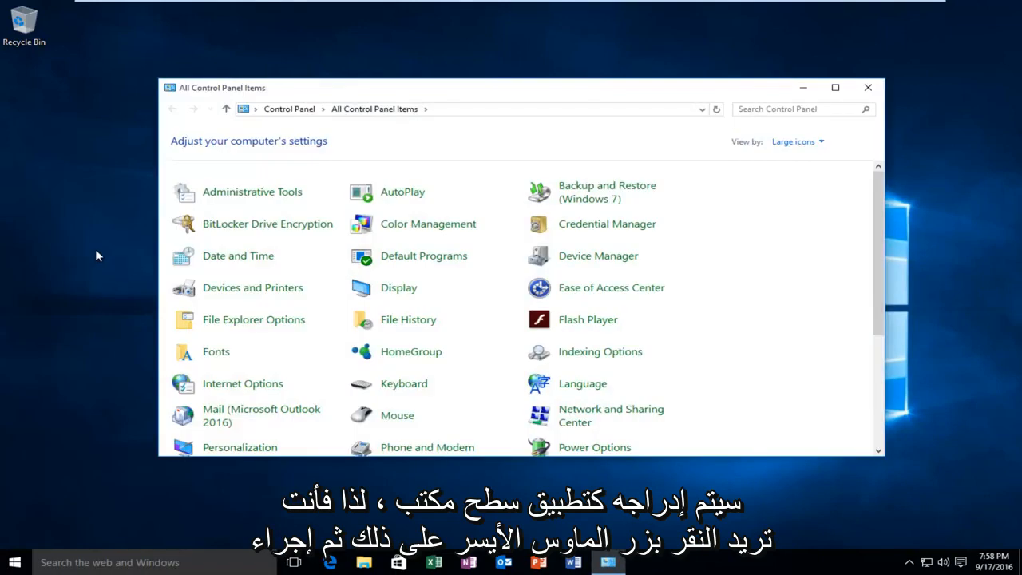
pyautogui.moveTo(772, 150)
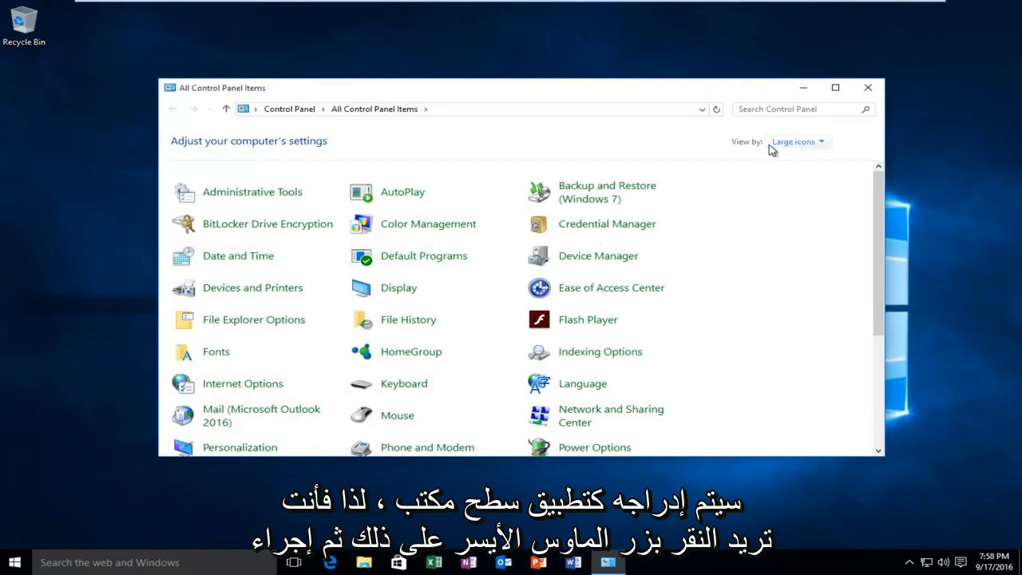
pyautogui.moveTo(773, 142)
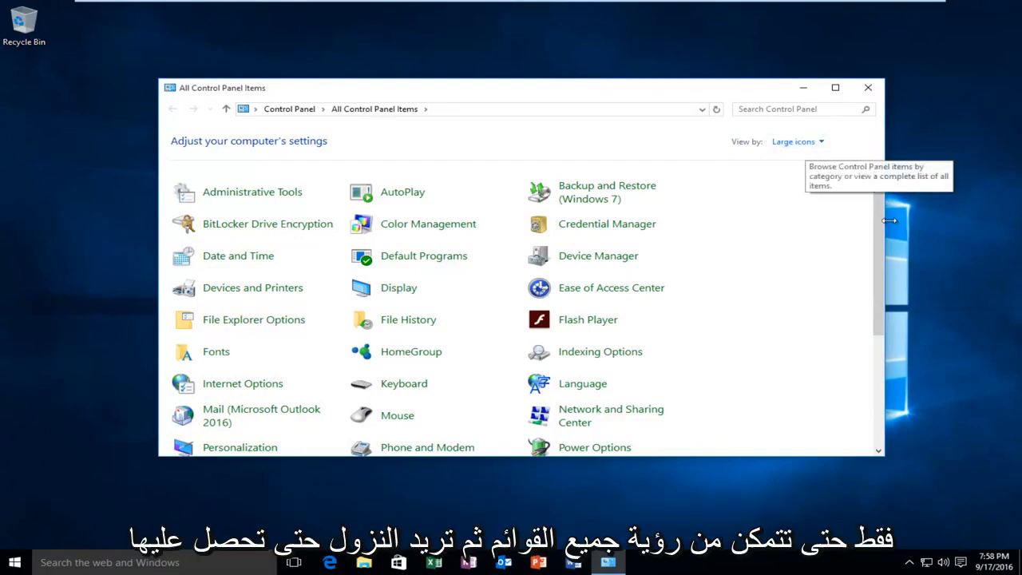
pyautogui.moveTo(879, 222)
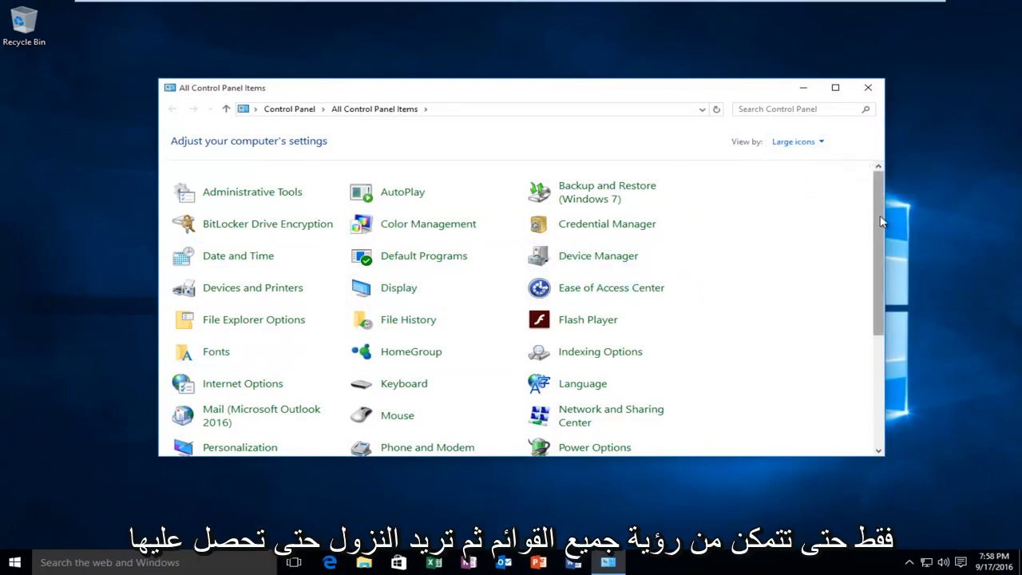
pyautogui.scroll(-3)
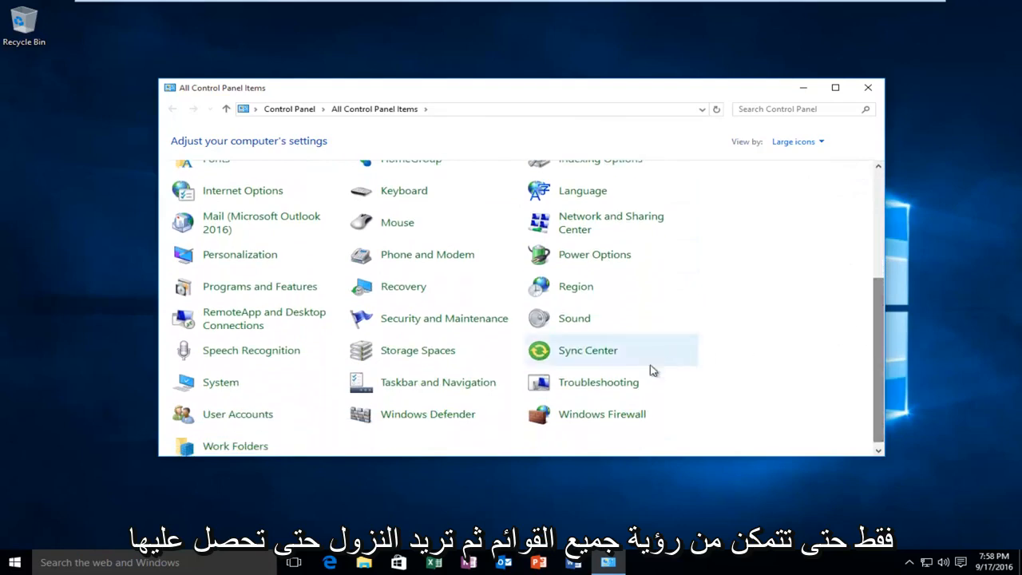
pyautogui.moveTo(597, 388)
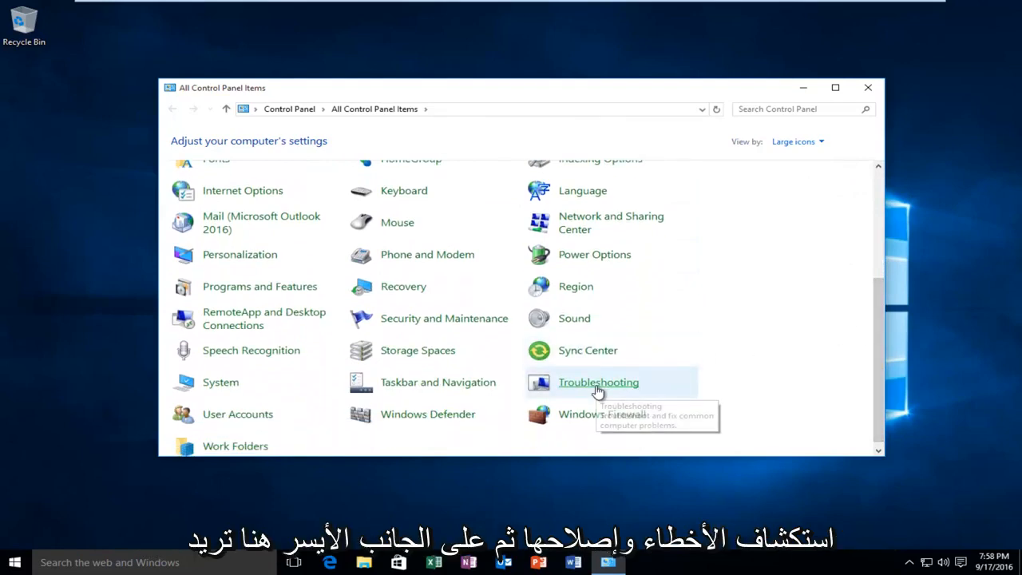
pyautogui.click(597, 383)
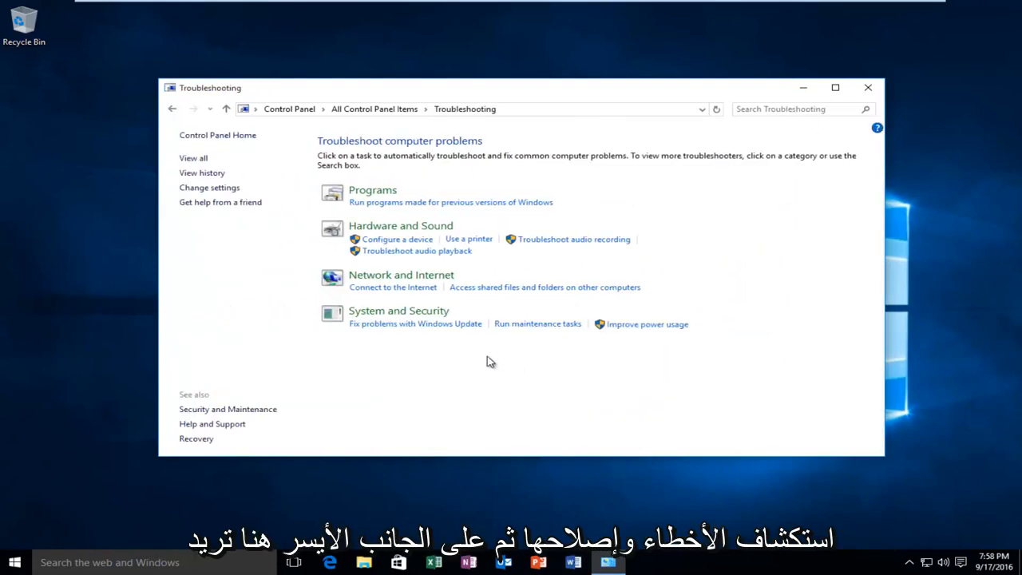
pyautogui.moveTo(178, 164)
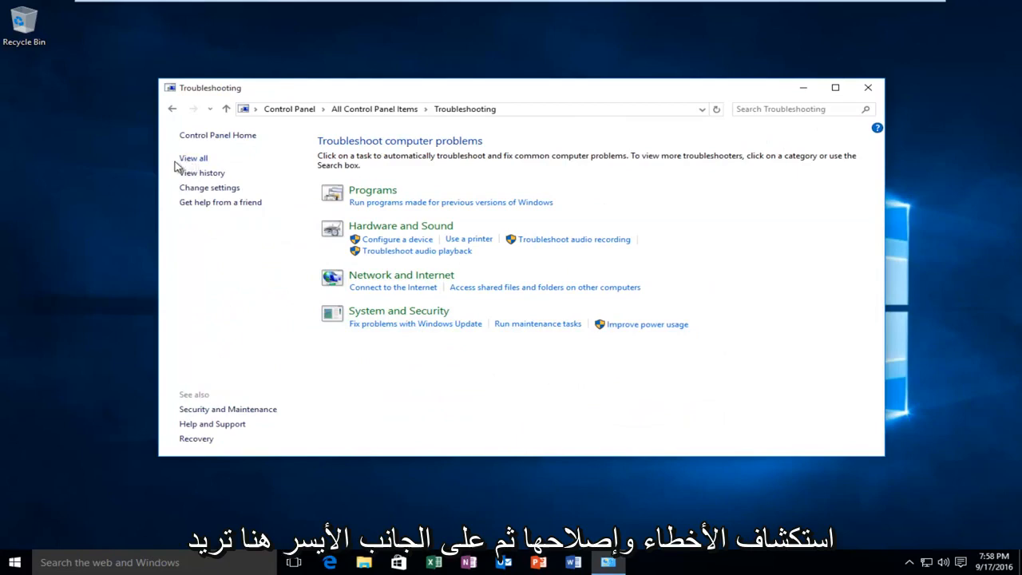
# Show all troubleshooter categories and run Windows Update as administrator
pyautogui.click(192, 158)
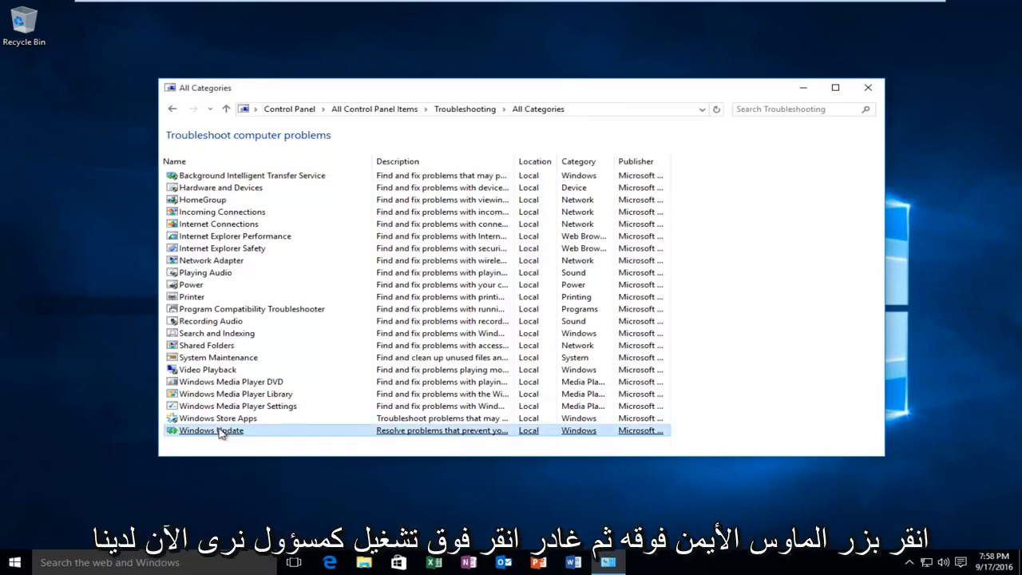
pyautogui.rightClick(211, 431)
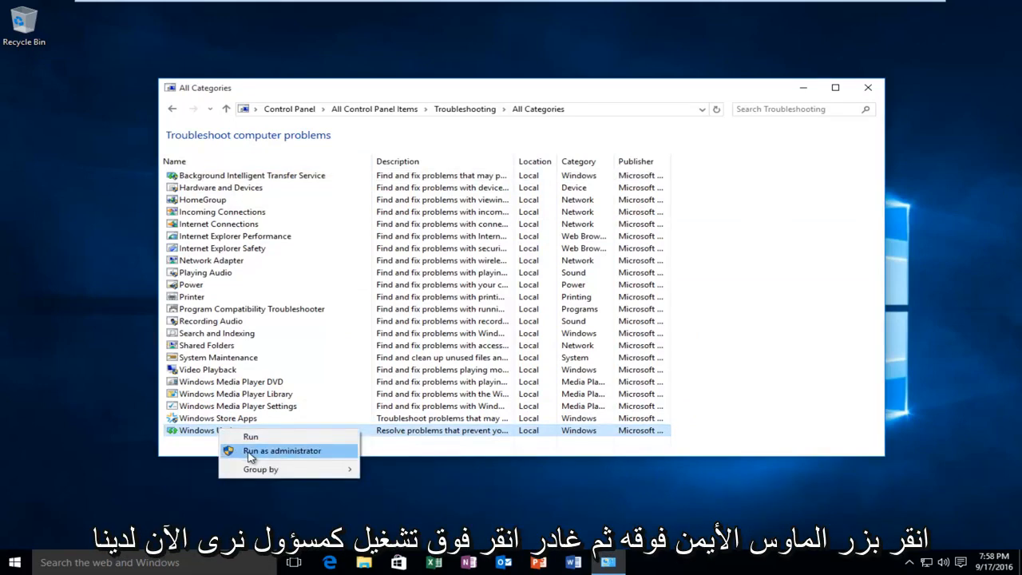
pyautogui.click(281, 450)
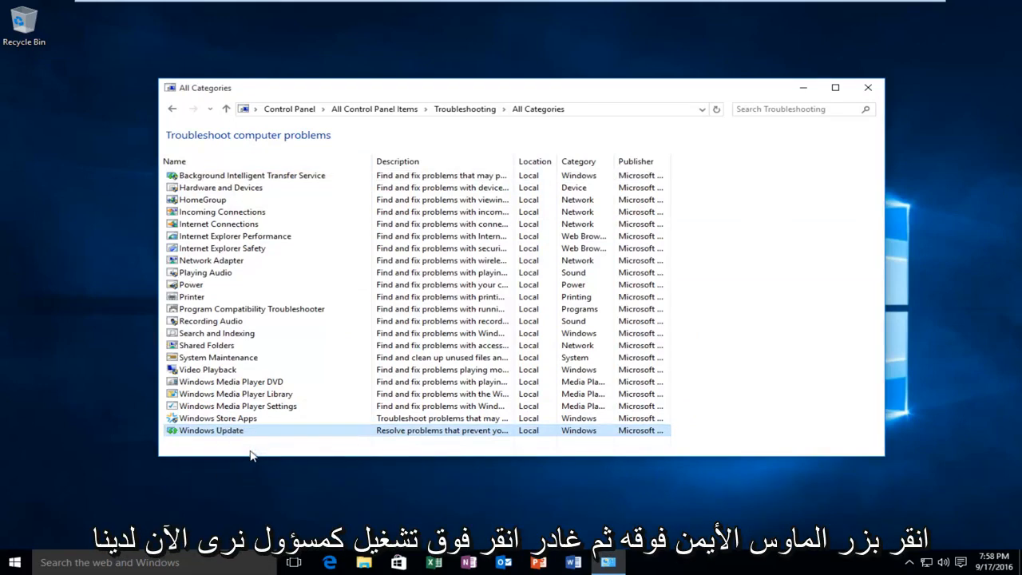
# Start the Windows Update troubleshooter's problem scan with Next
pyautogui.doubleClick(211, 431)
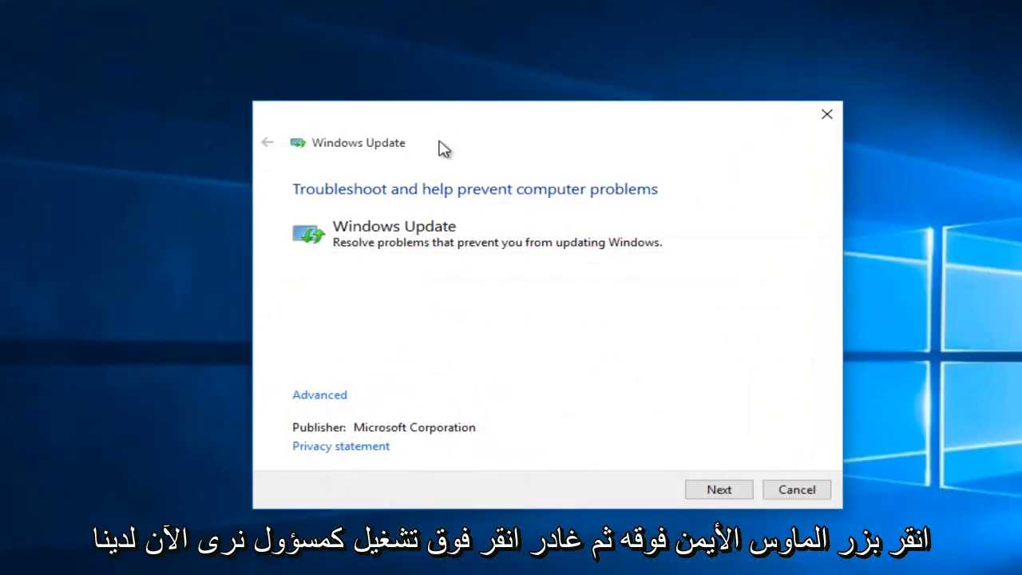
pyautogui.moveTo(300, 206)
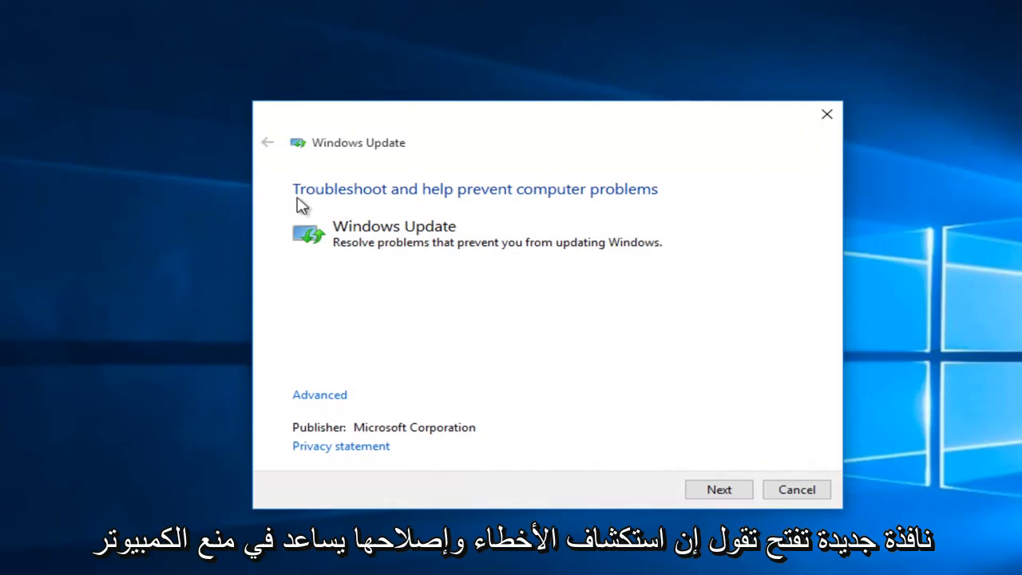
pyautogui.moveTo(407, 198)
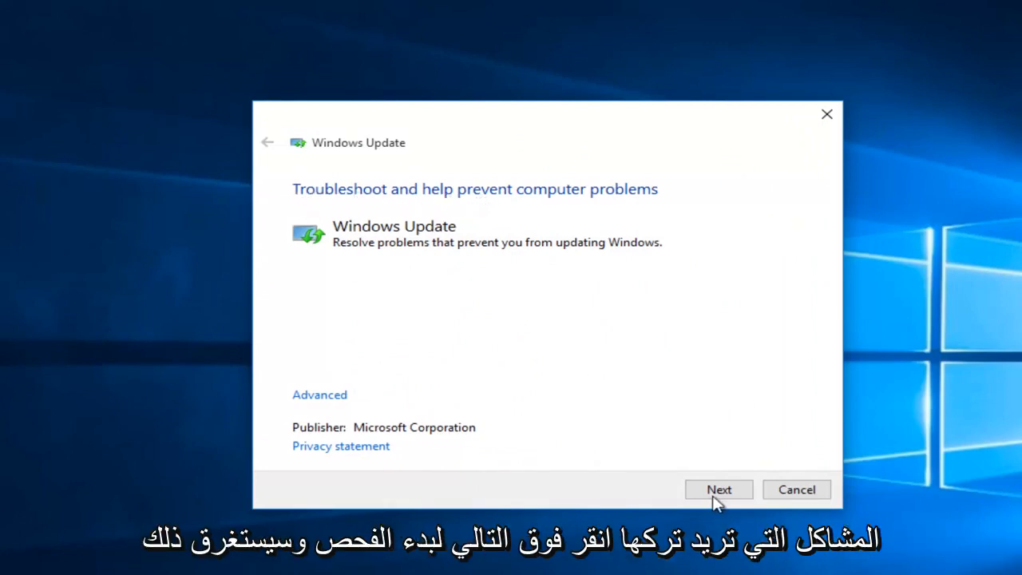
pyautogui.click(718, 488)
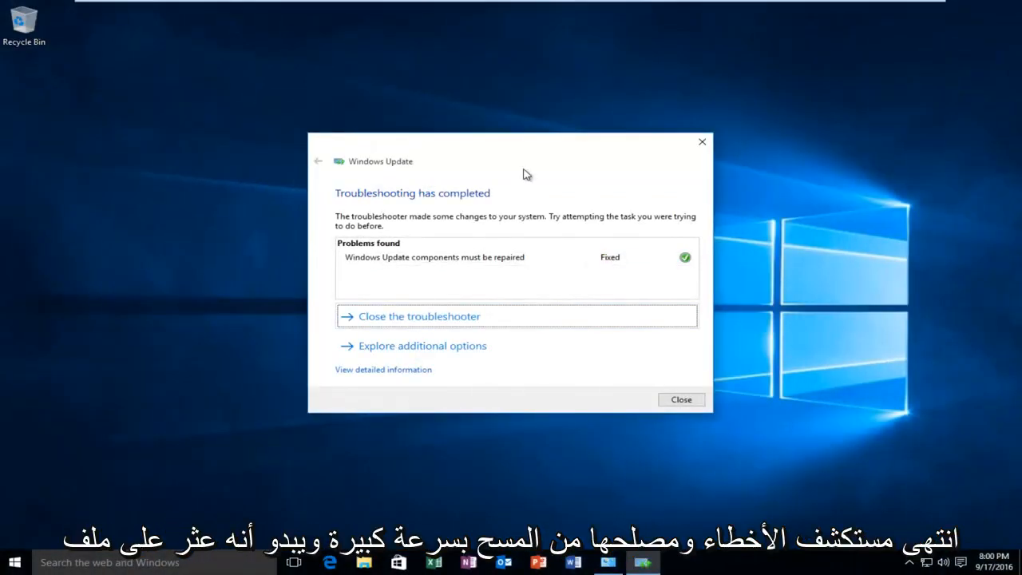
pyautogui.moveTo(521, 174)
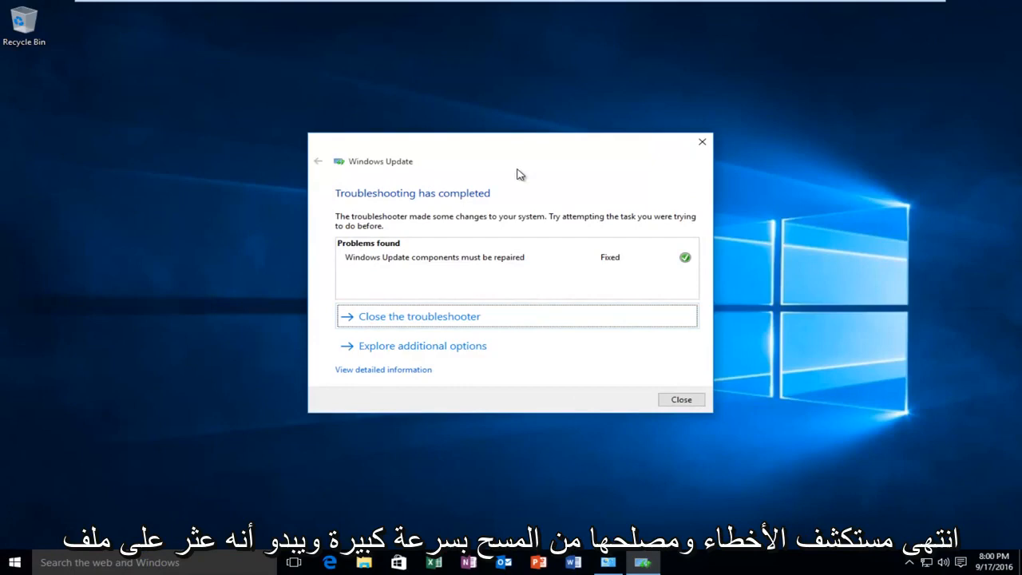
pyautogui.moveTo(373, 262)
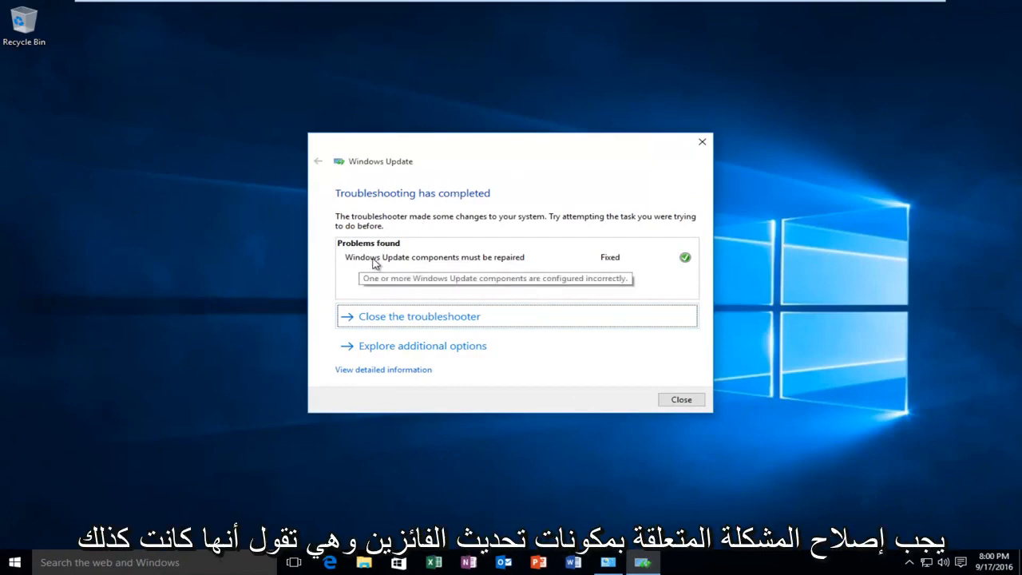
pyautogui.moveTo(613, 263)
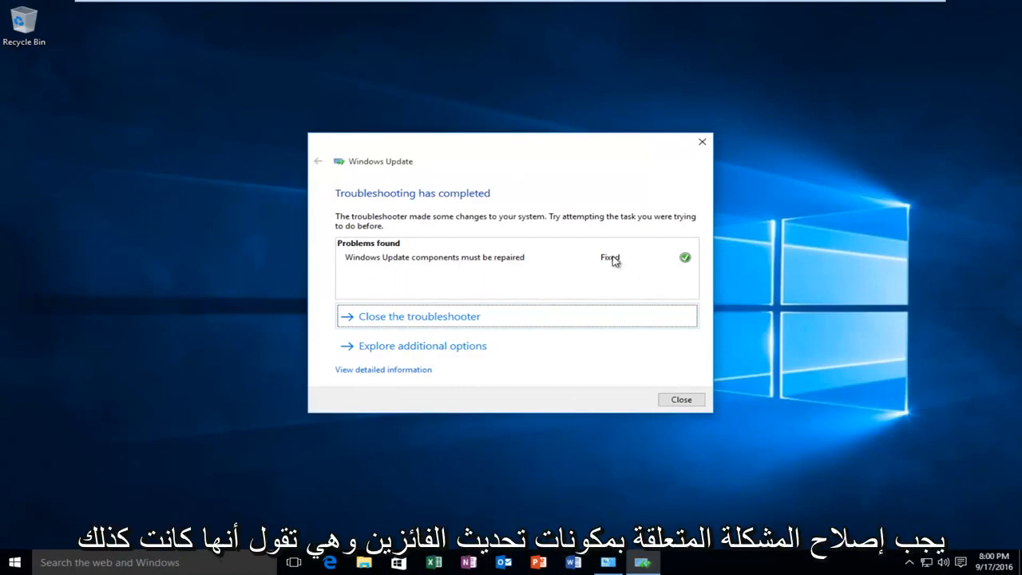